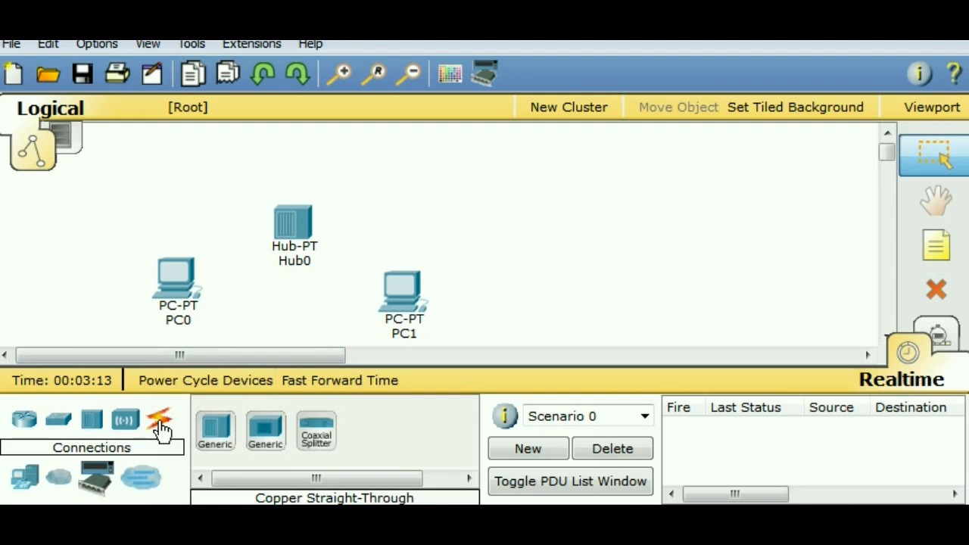
# Cable PC0's FastEthernet0 to Hub0's Port 0 with a copper straight-through link.
pyautogui.click(159, 421)
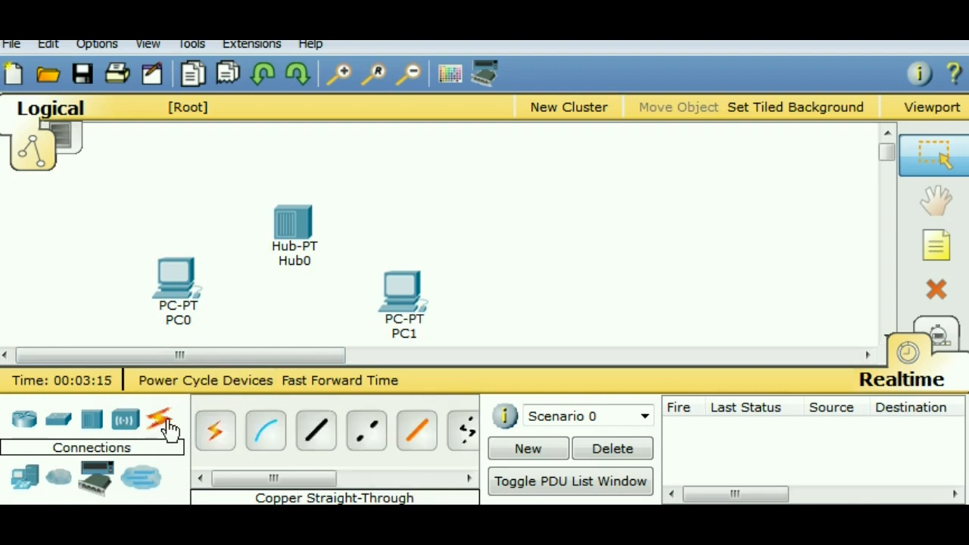
pyautogui.moveTo(318, 436)
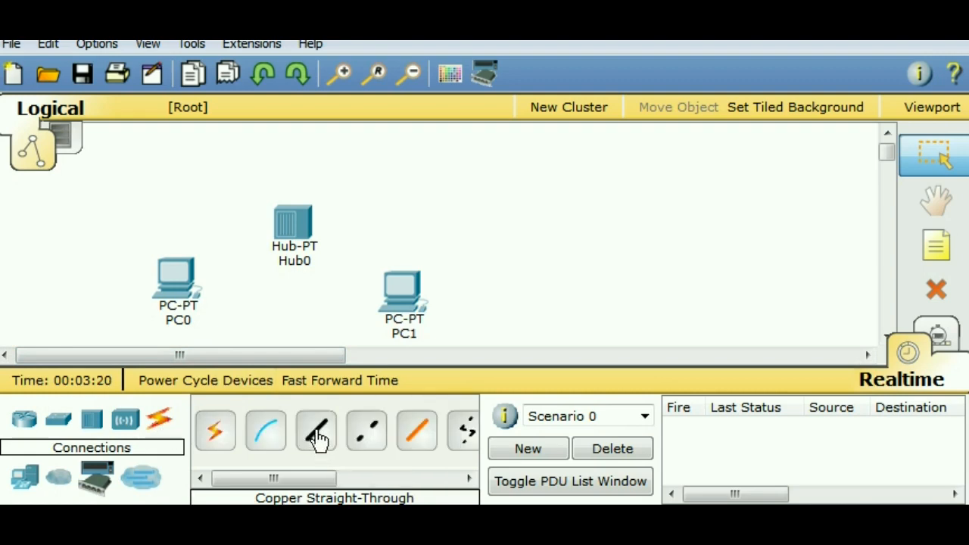
pyautogui.click(179, 280)
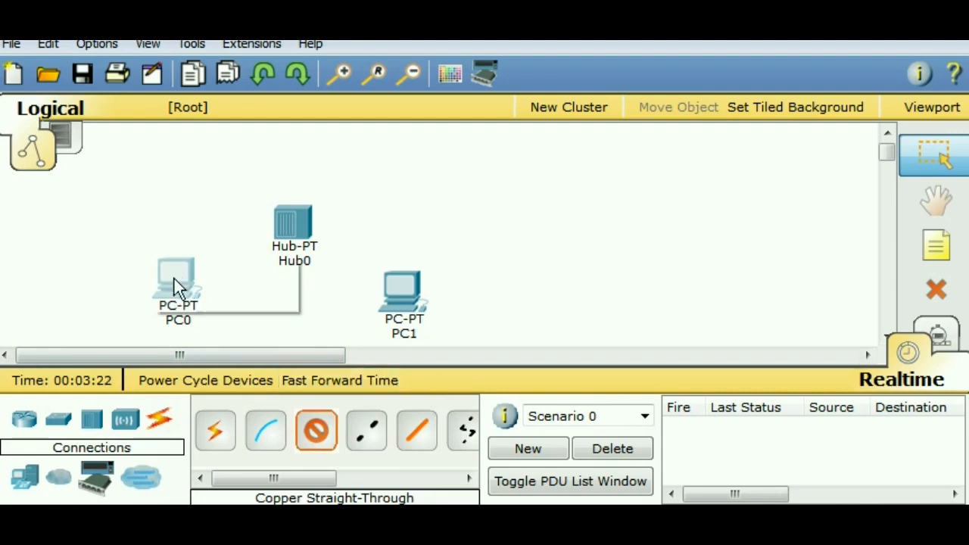
pyautogui.click(176, 276)
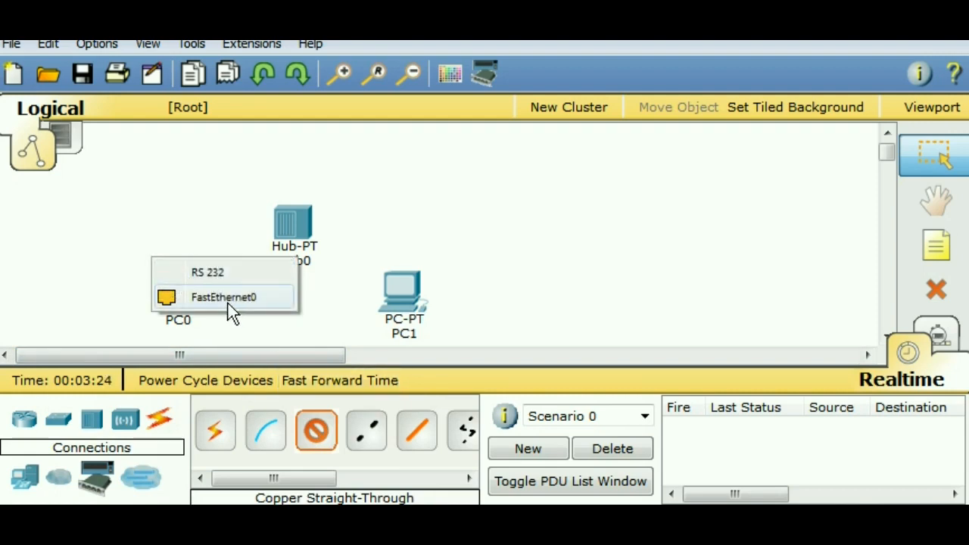
pyautogui.click(223, 295)
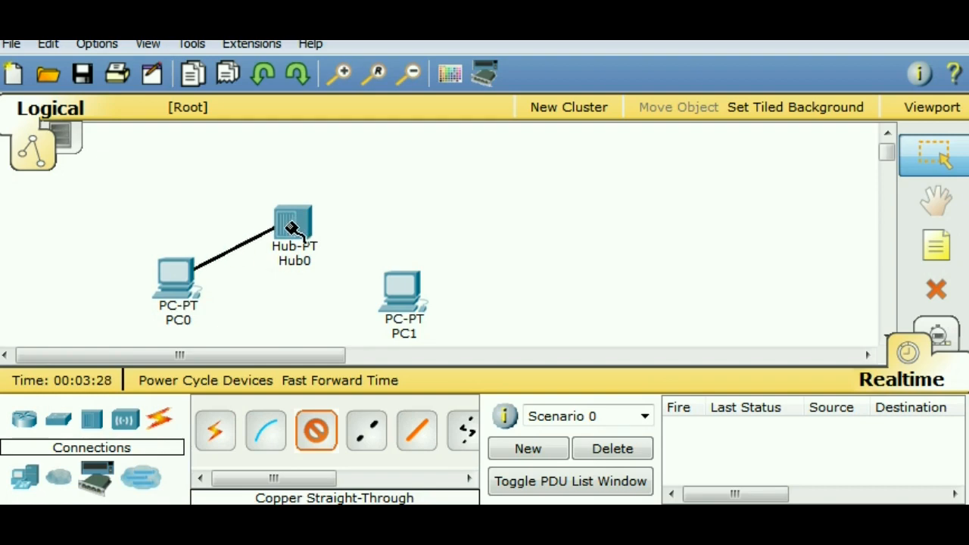
pyautogui.click(294, 228)
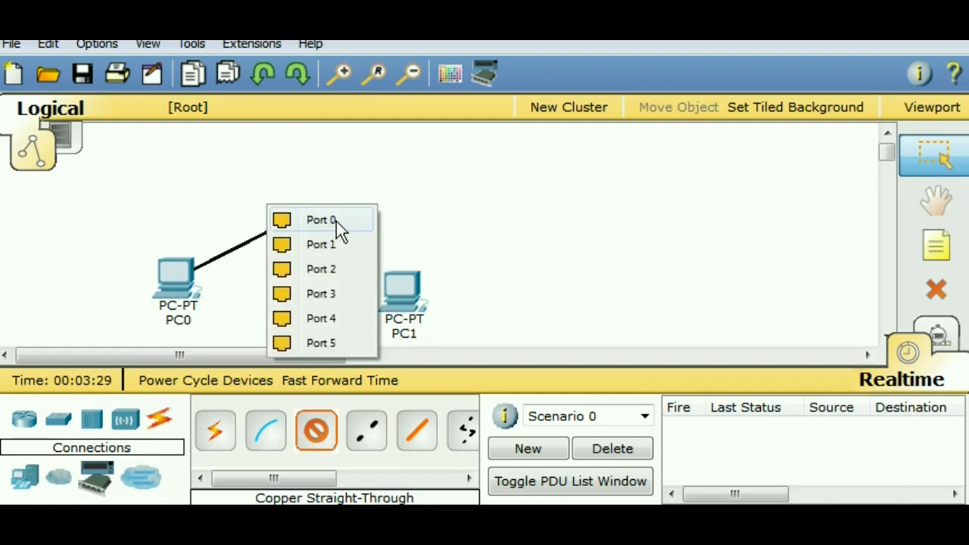
pyautogui.click(321, 220)
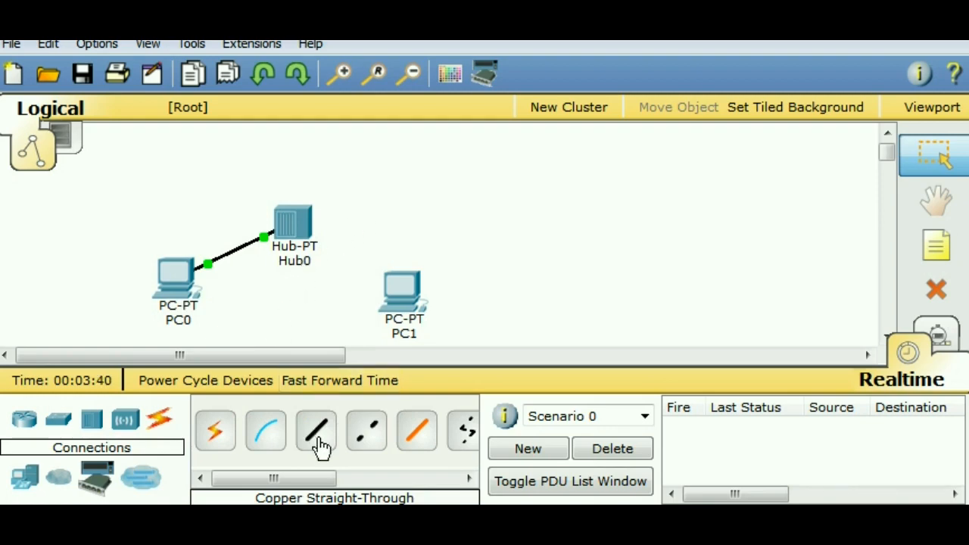
# Run a second copper straight-through cable from PC1 toward Hub0.
pyautogui.click(317, 430)
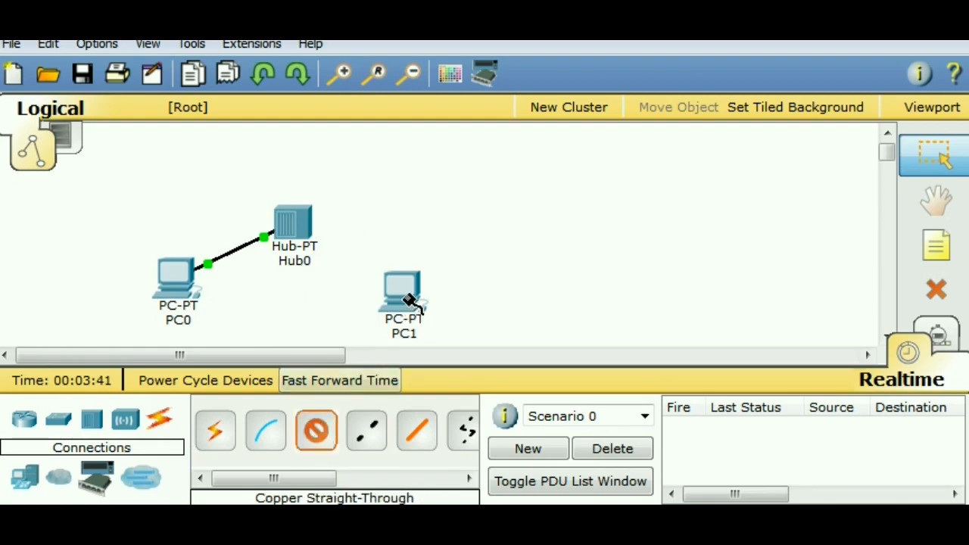
pyautogui.click(403, 291)
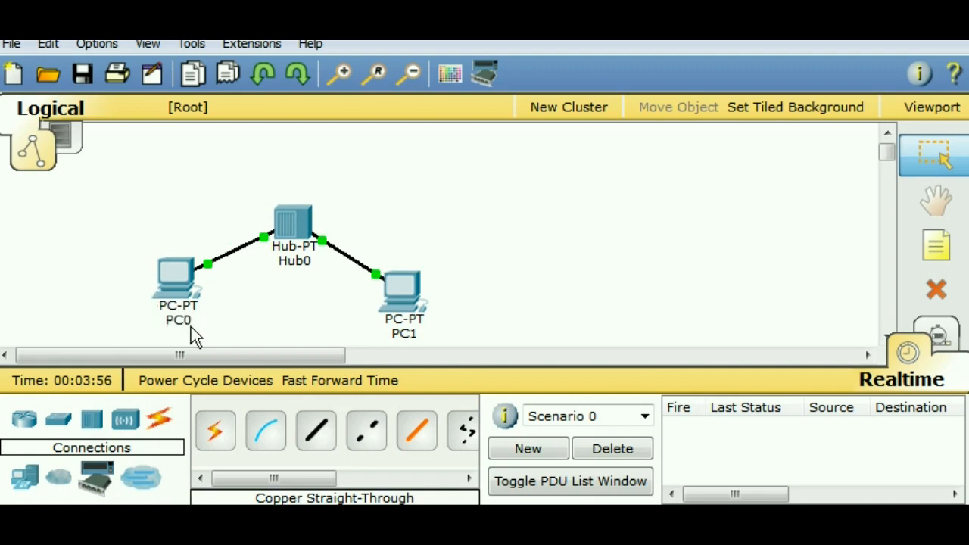
pyautogui.moveTo(185, 285)
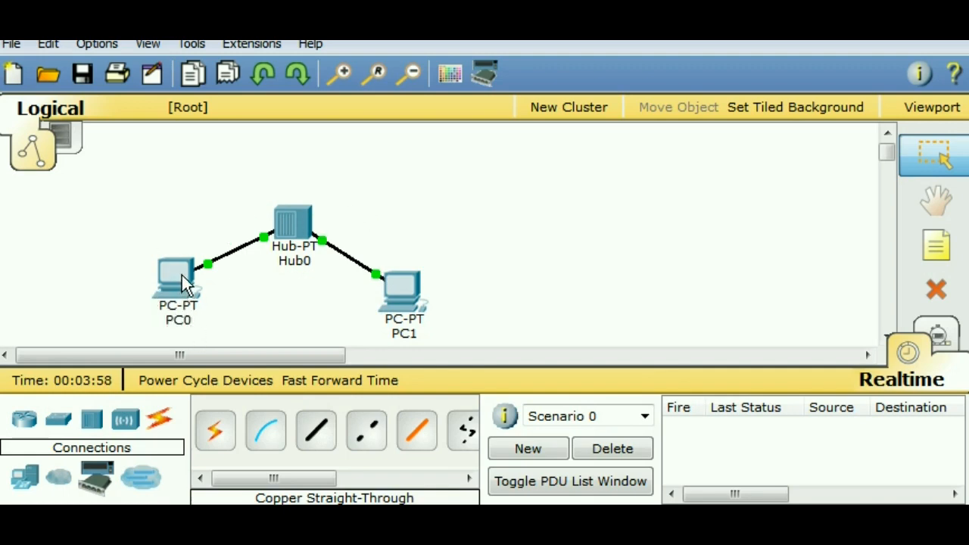
# Name PC0 'PCA' and give FastEthernet0 static IP 10.1.1.1 with mask 255.0.0.0.
pyautogui.doubleClick(179, 275)
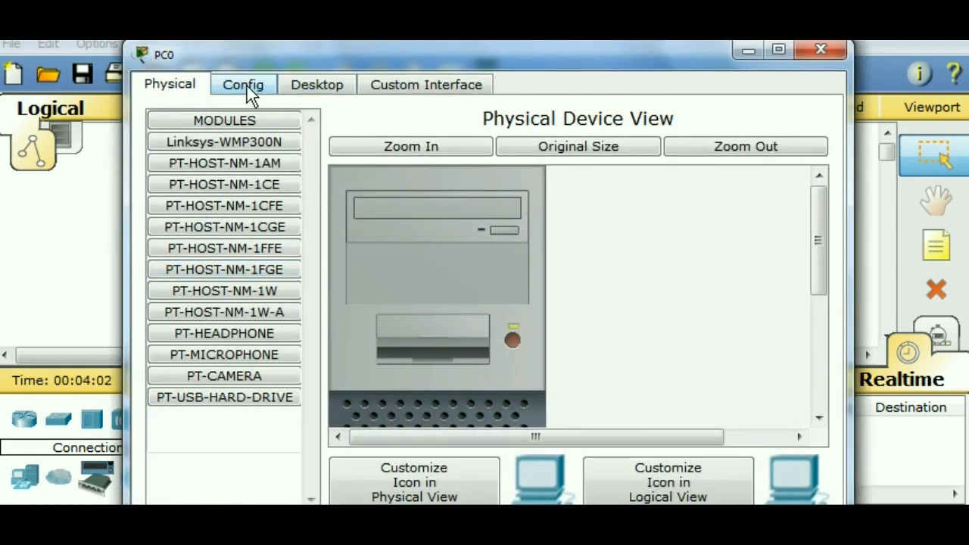
pyautogui.click(243, 84)
pyautogui.write('PCA')
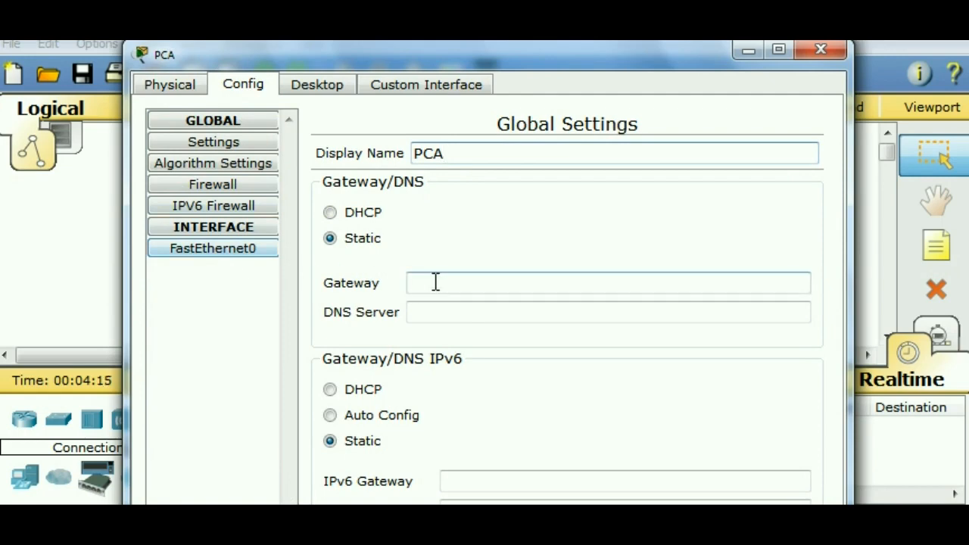
pyautogui.click(212, 248)
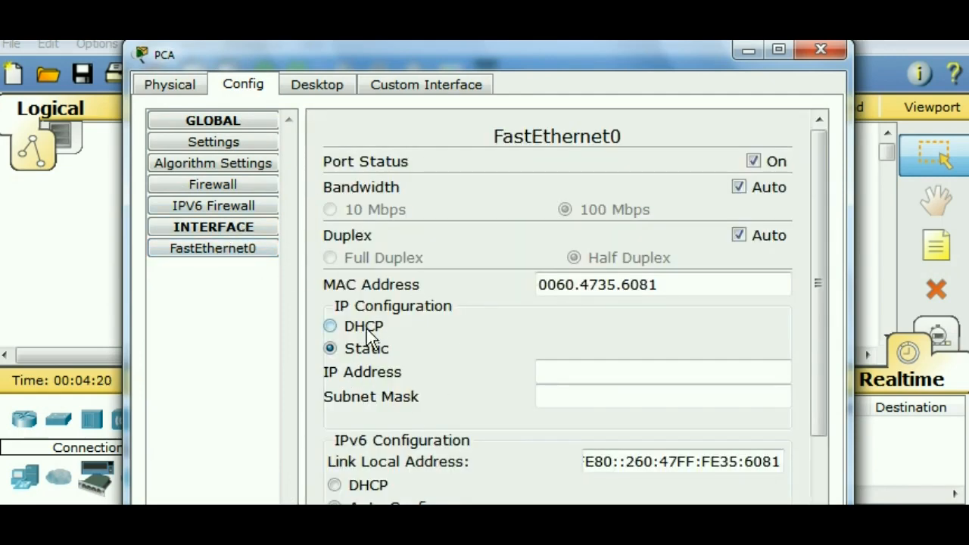
pyautogui.click(663, 372)
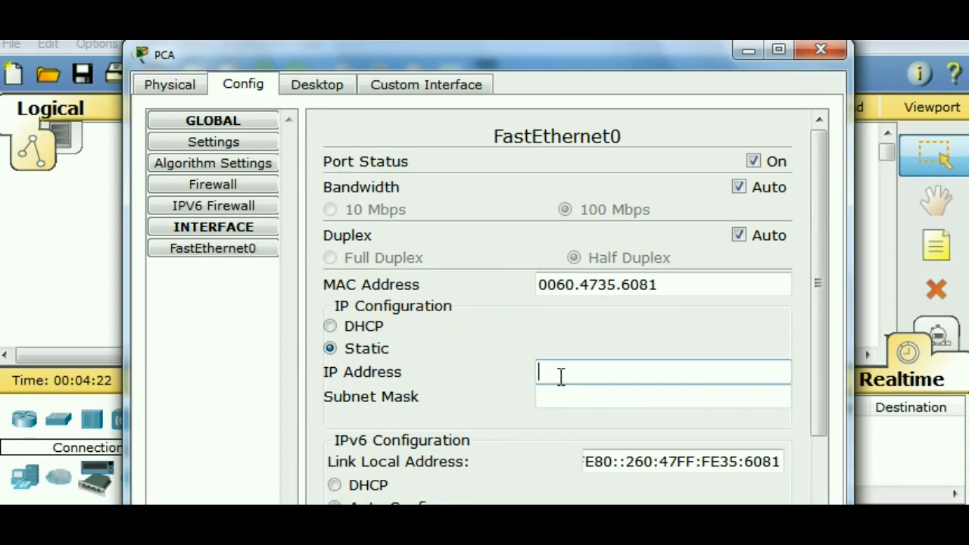
pyautogui.write('10.1.1.1')
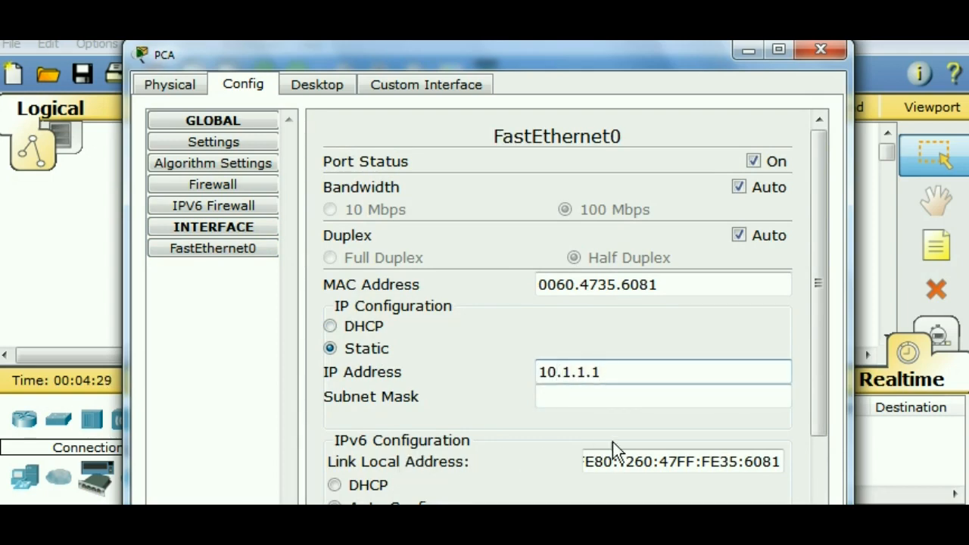
pyautogui.click(663, 397)
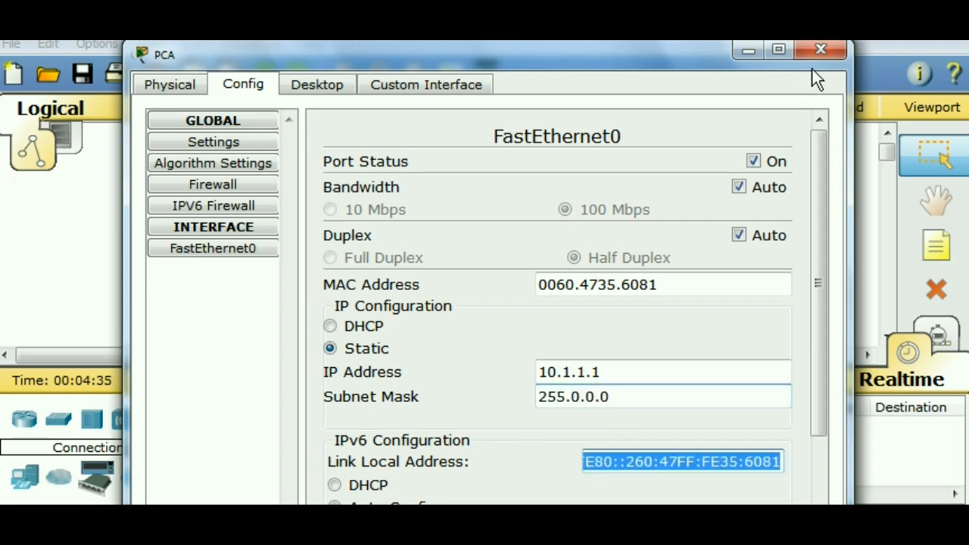
pyautogui.click(821, 48)
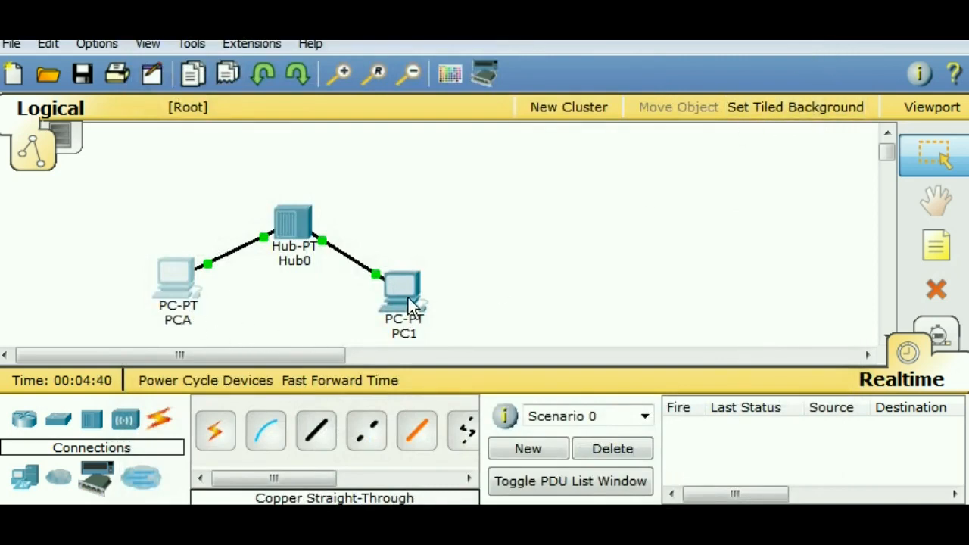
# Name PC1 'PCB' and give FastEthernet0 static IP 10.1.1.2 with mask 255.0.0.0.
pyautogui.doubleClick(403, 291)
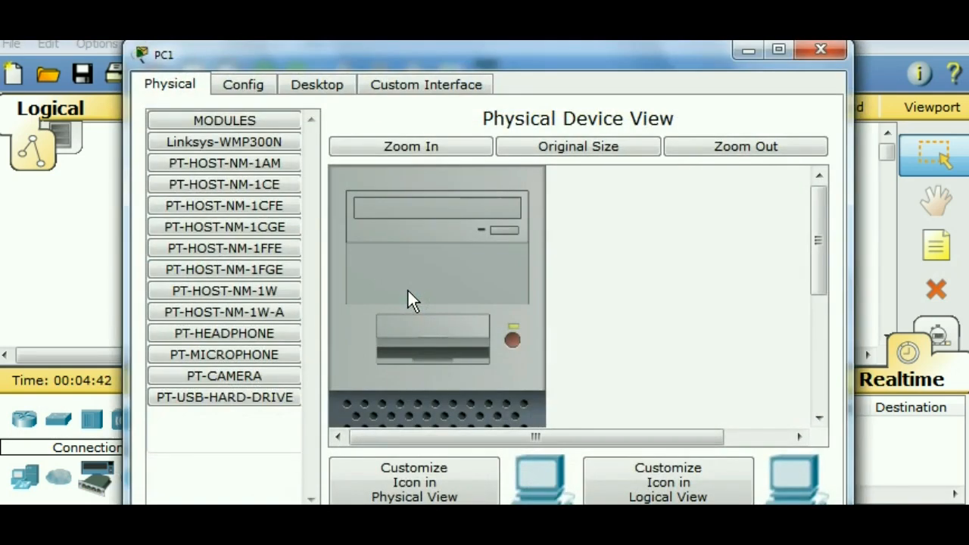
pyautogui.click(242, 85)
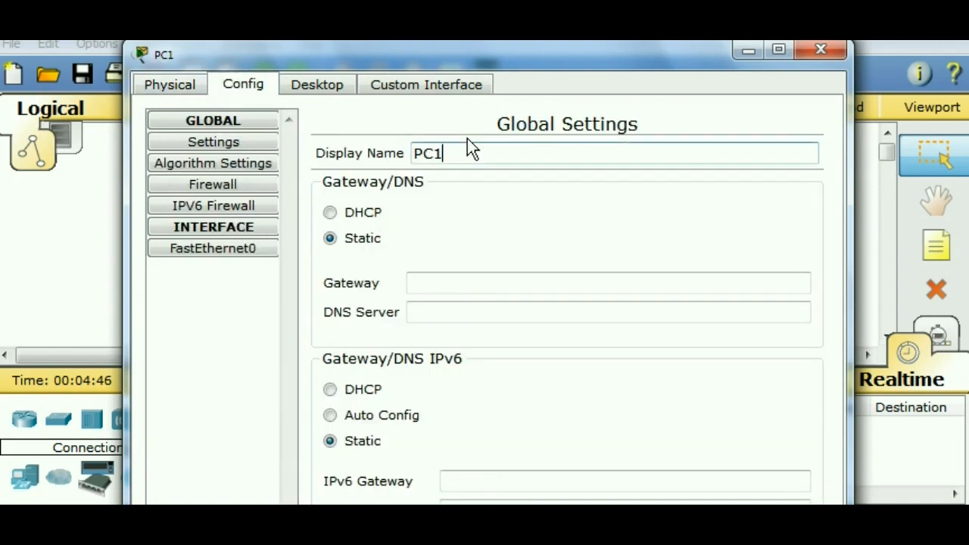
pyautogui.write('PCB')
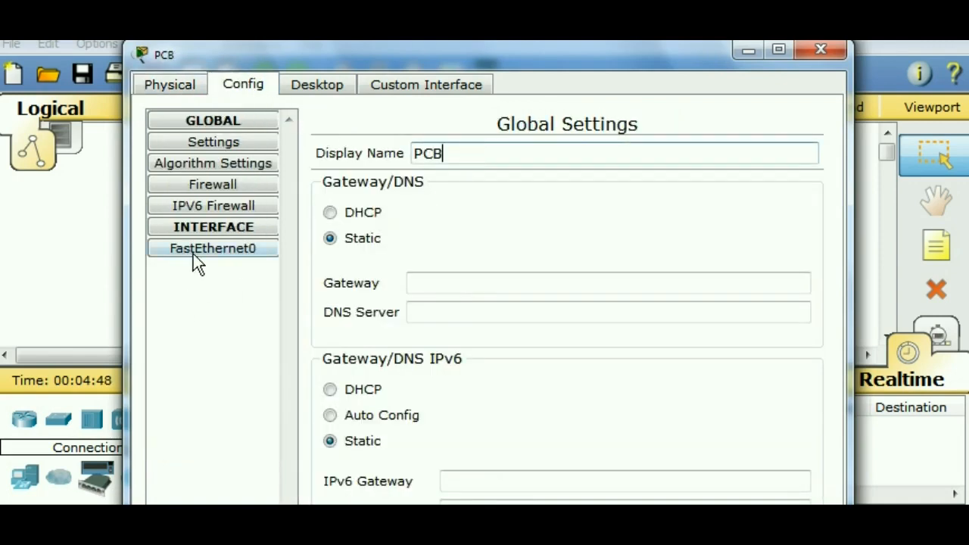
pyautogui.click(212, 248)
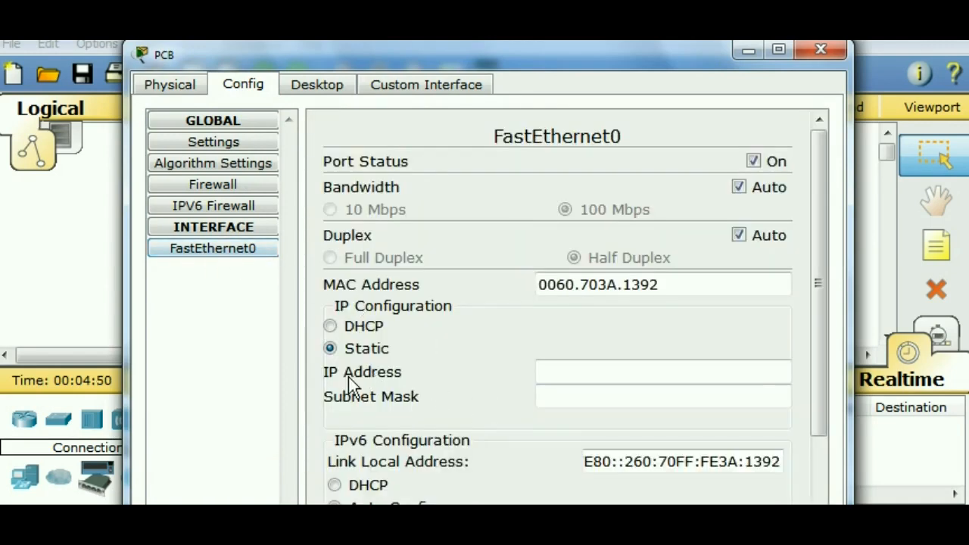
pyautogui.click(664, 372)
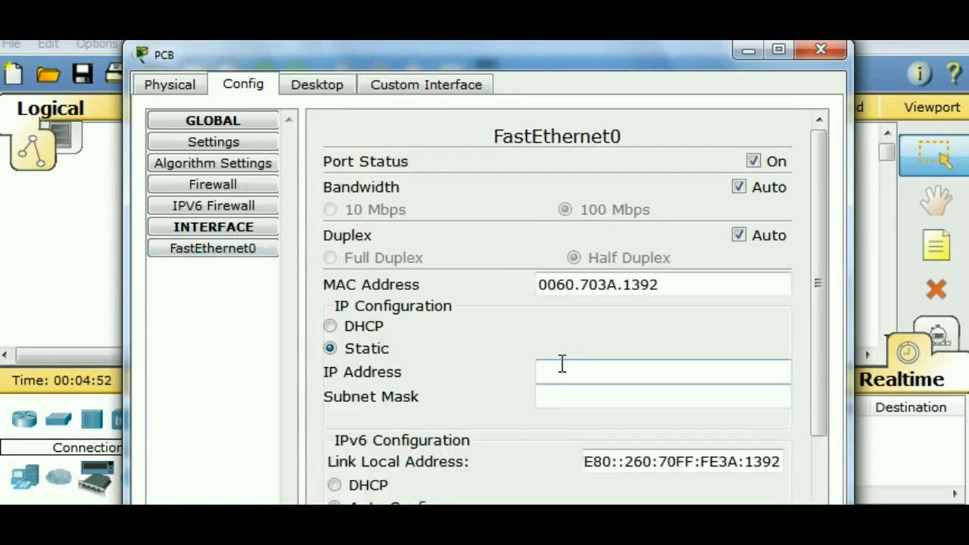
pyautogui.write('10.1.1.2')
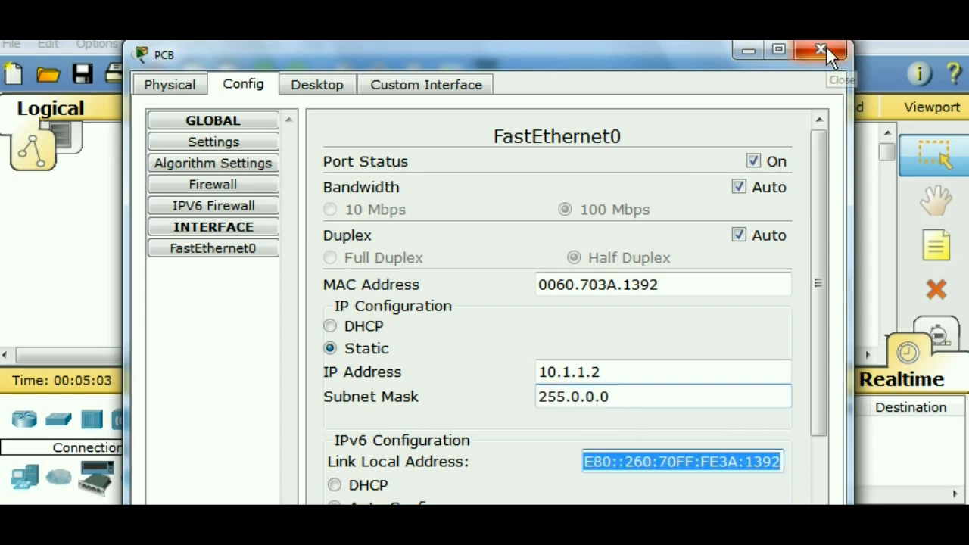
pyautogui.click(820, 49)
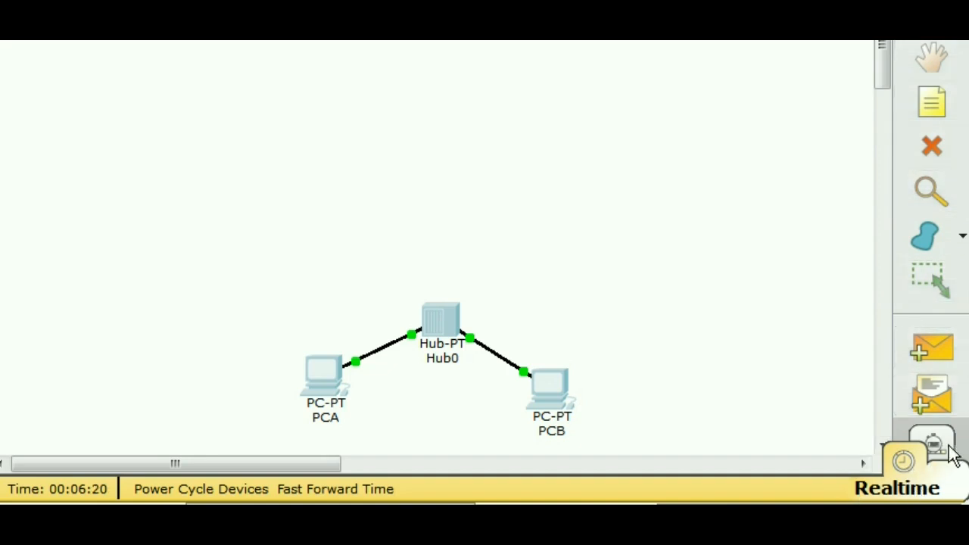
# Enter simulation mode and filter the event list to ARP and ICMP only.
pyautogui.click(932, 445)
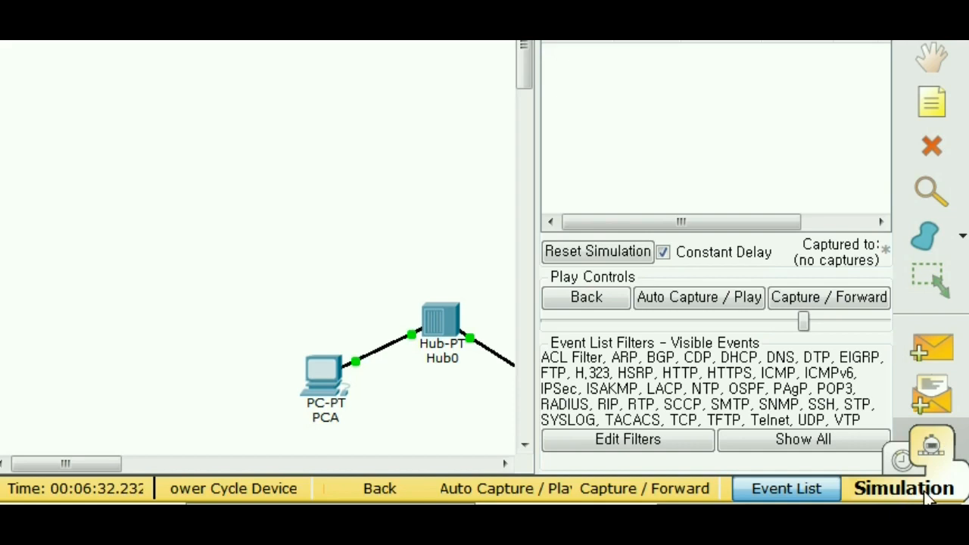
pyautogui.click(627, 439)
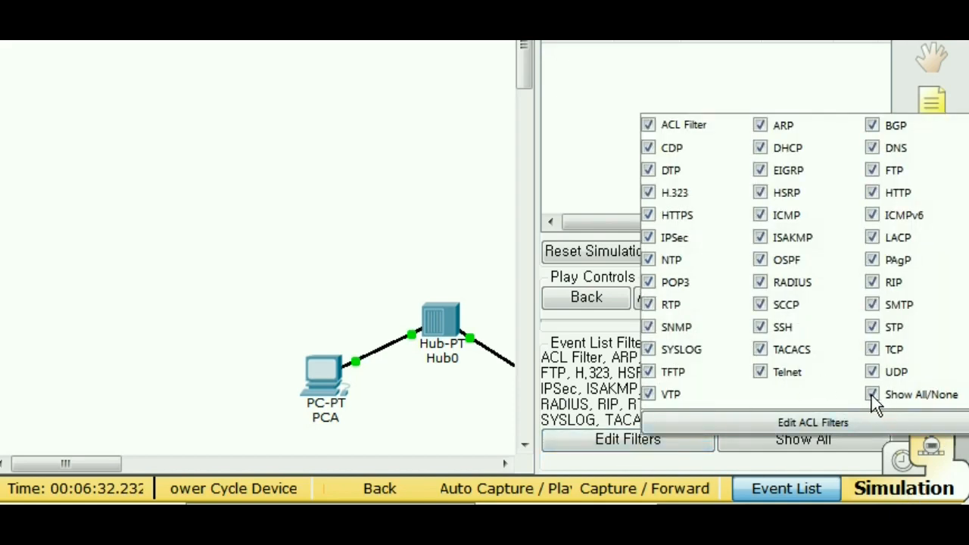
pyautogui.click(872, 394)
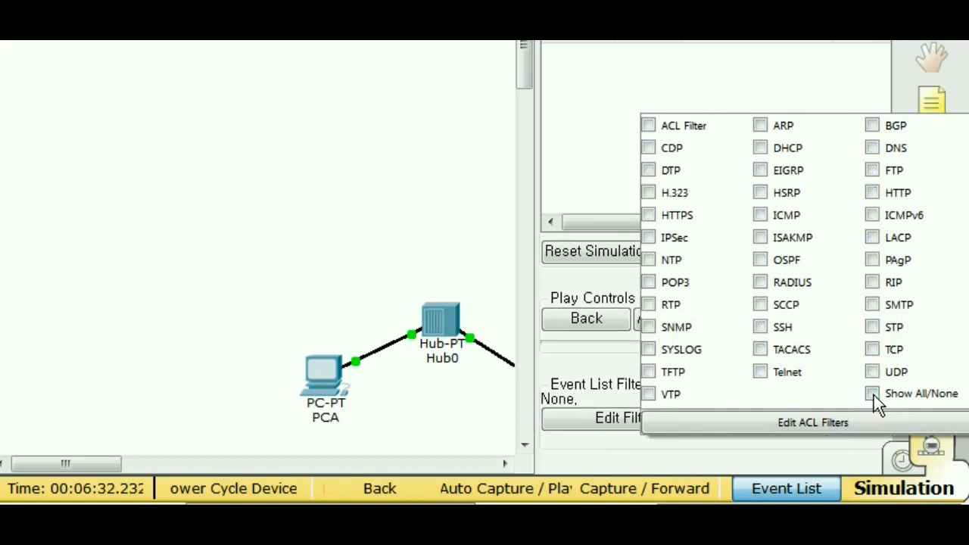
pyautogui.click(761, 124)
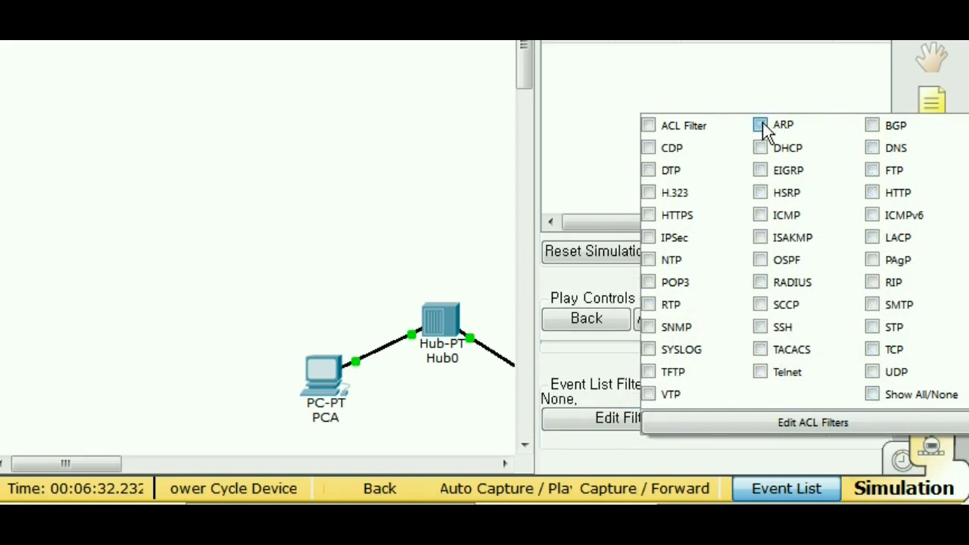
pyautogui.click(761, 124)
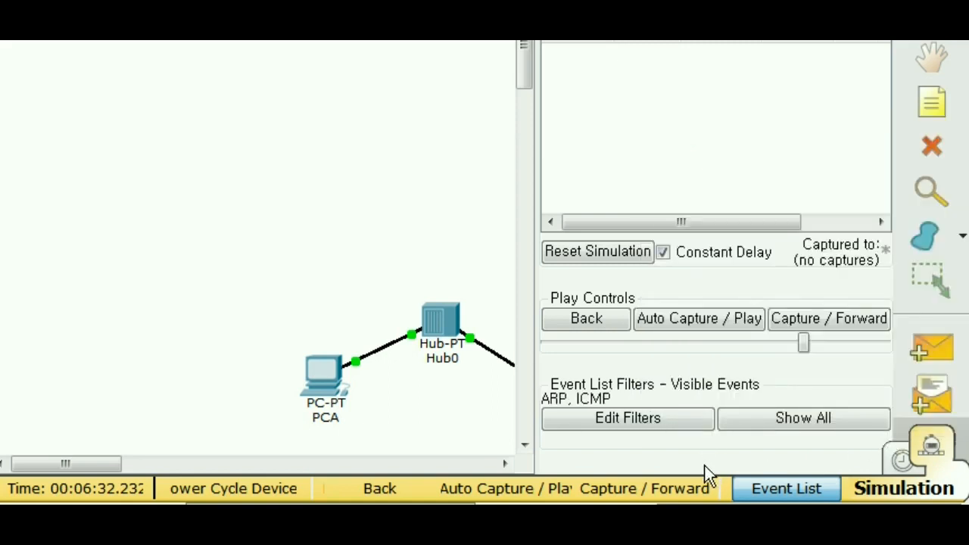
pyautogui.moveTo(680, 445)
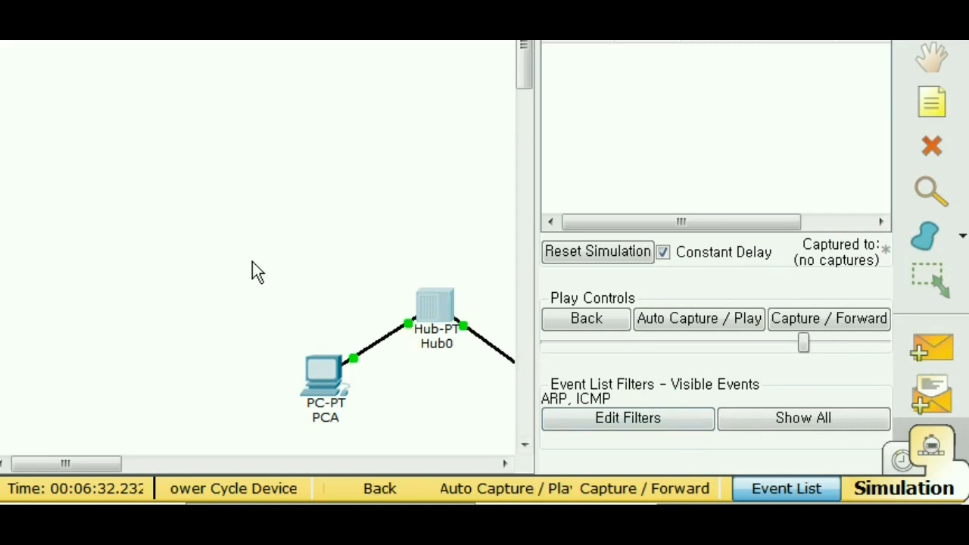
pyautogui.moveTo(437, 313)
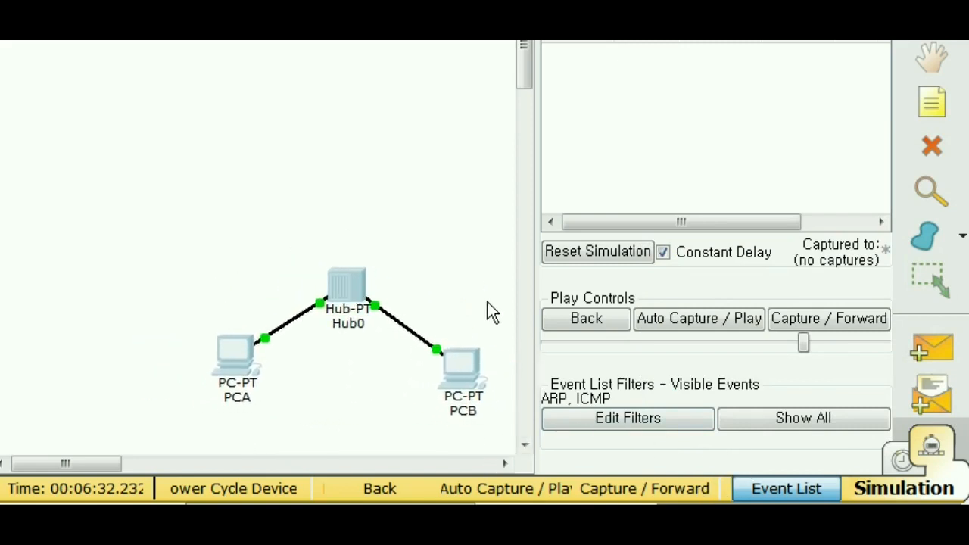
pyautogui.moveTo(371, 399)
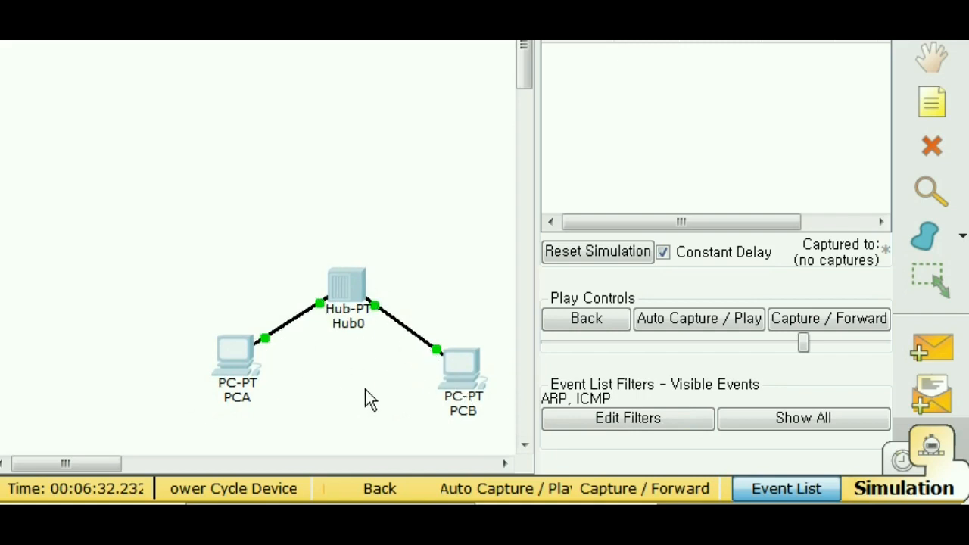
pyautogui.moveTo(689, 401)
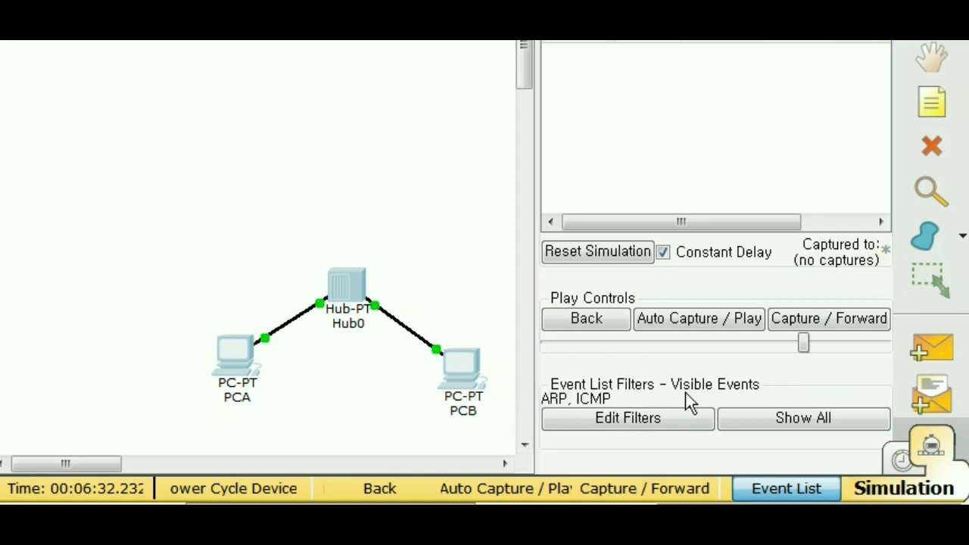
pyautogui.moveTo(698, 318)
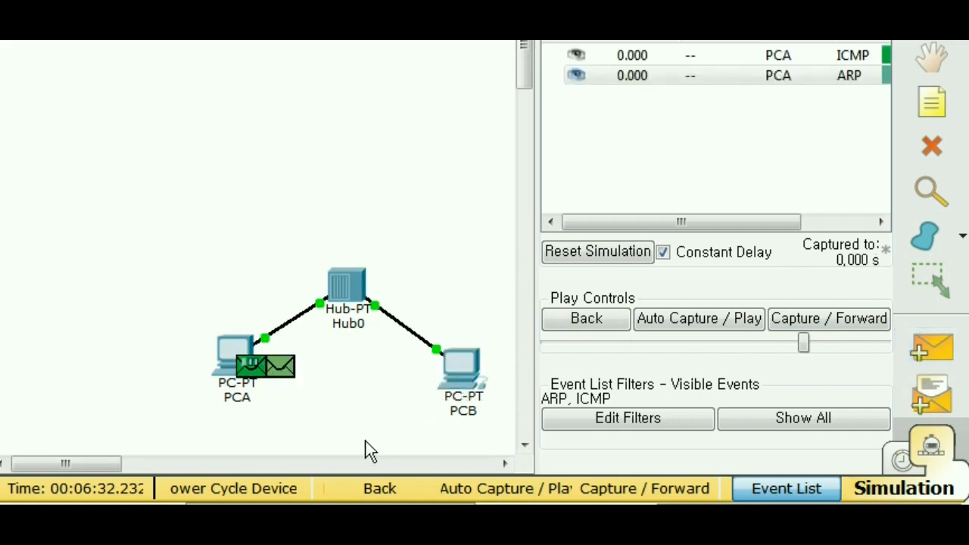
pyautogui.moveTo(324, 406)
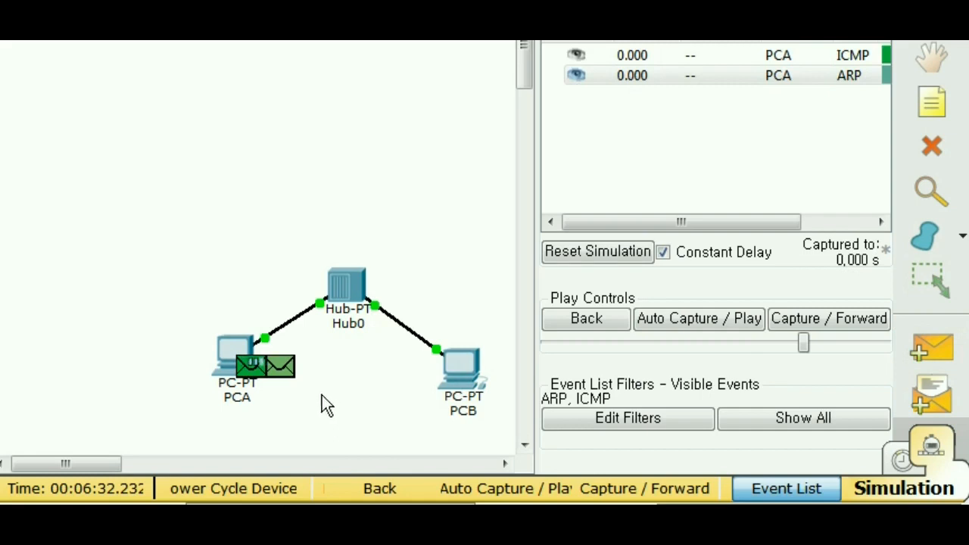
pyautogui.moveTo(730, 356)
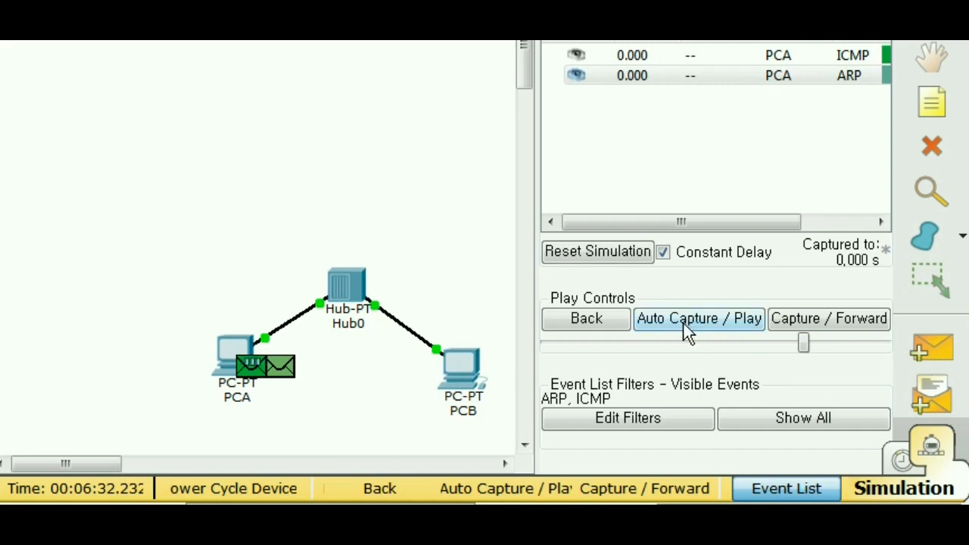
# Auto-play the PCA-to-PCB ping so ARP traverses Hub0 and returns.
pyautogui.click(698, 318)
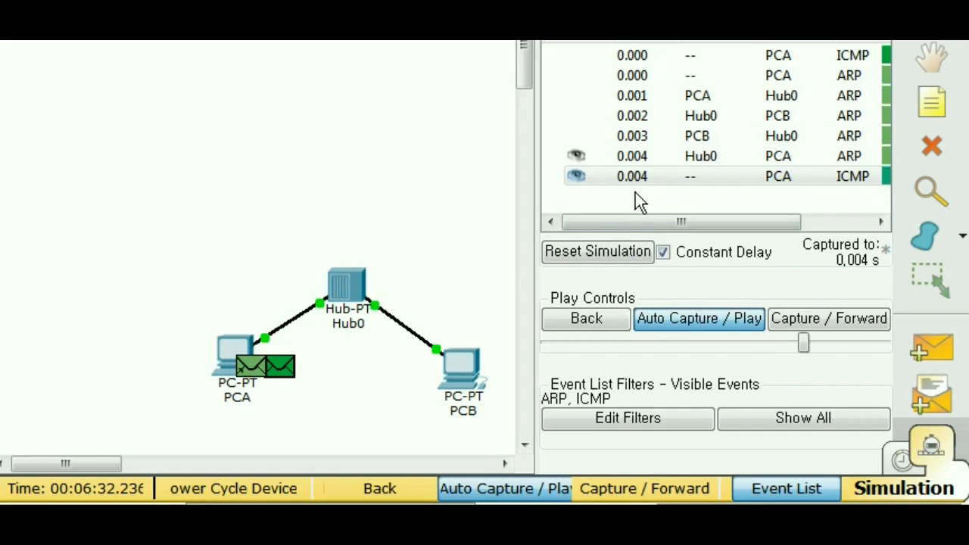
# Step the ICMP echo PCA–Hub0–PCB and back, then reset the simulation to 0.000 s.
pyautogui.click(597, 252)
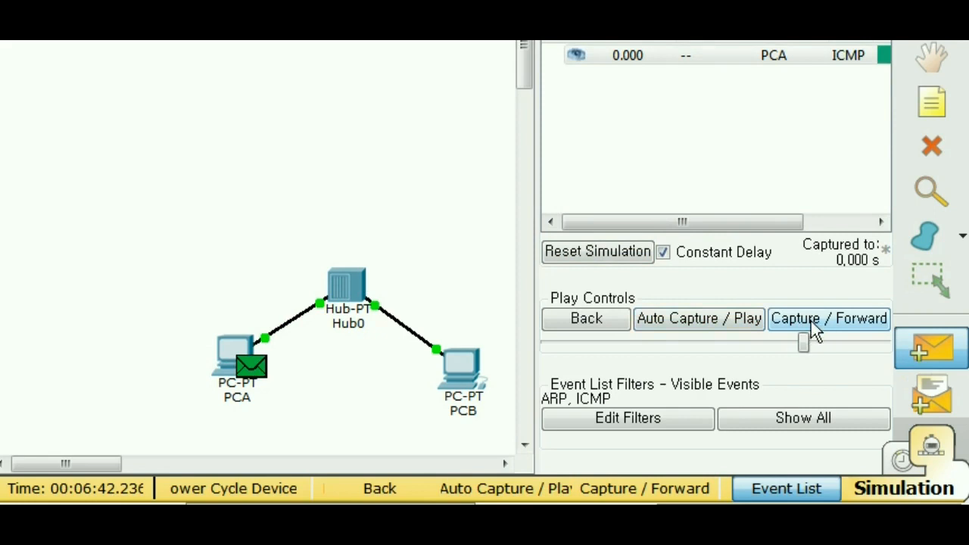
pyautogui.click(828, 318)
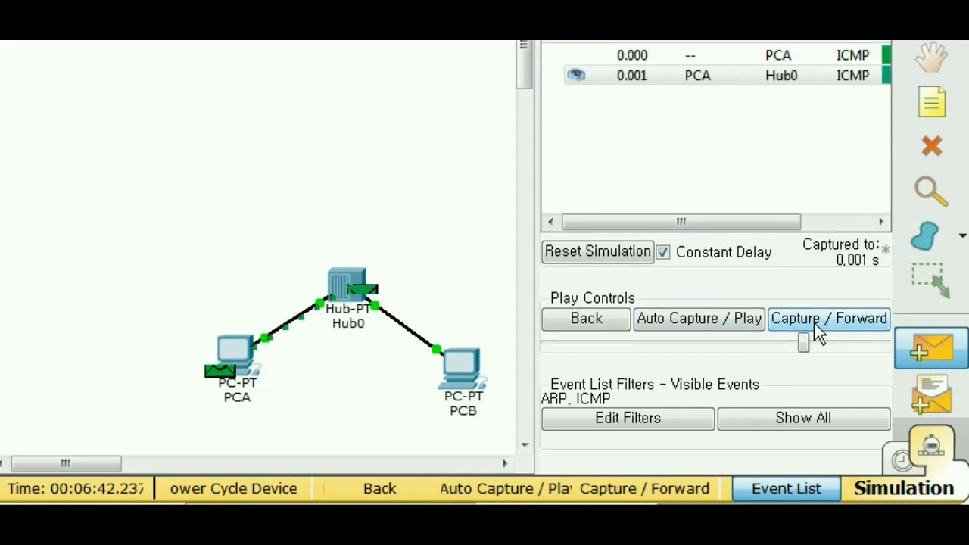
pyautogui.click(828, 318)
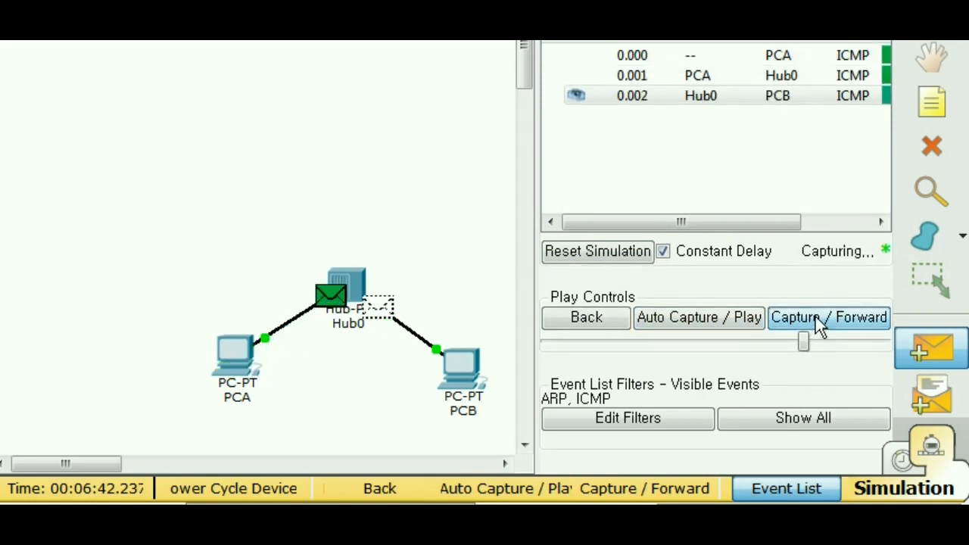
pyautogui.click(828, 318)
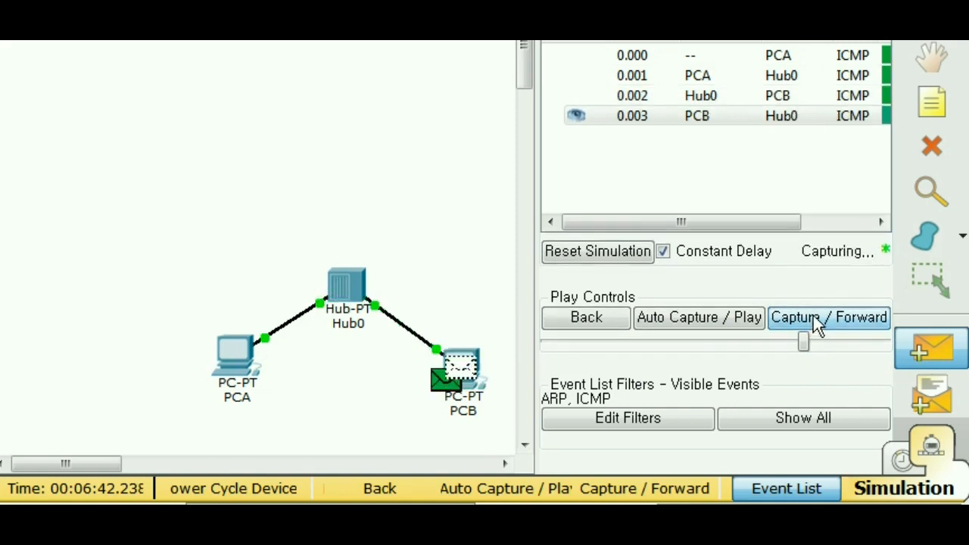
pyautogui.click(829, 318)
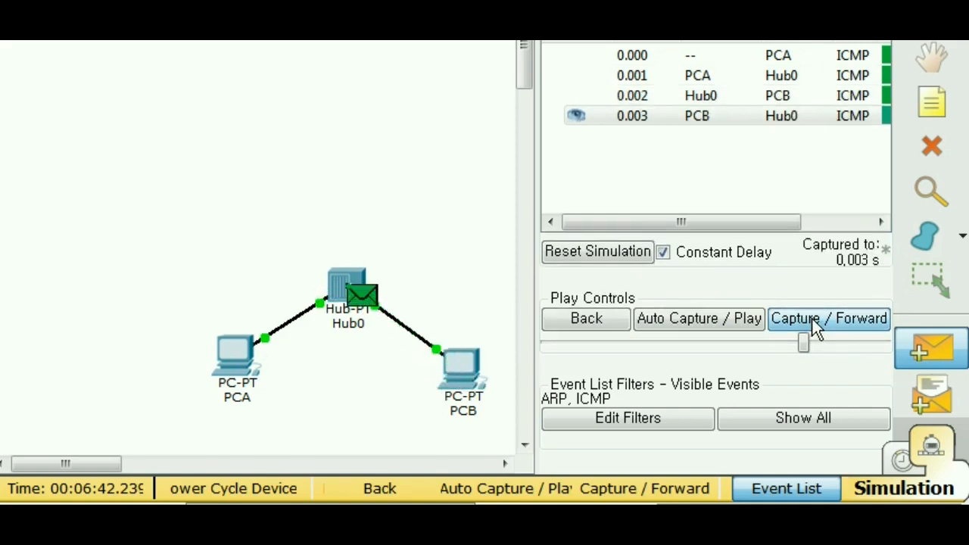
pyautogui.click(829, 318)
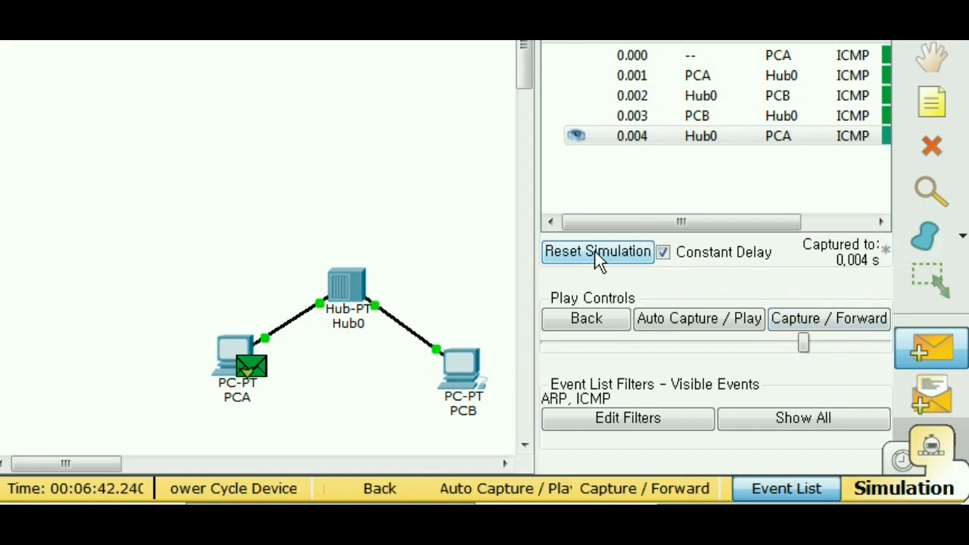
pyautogui.click(597, 251)
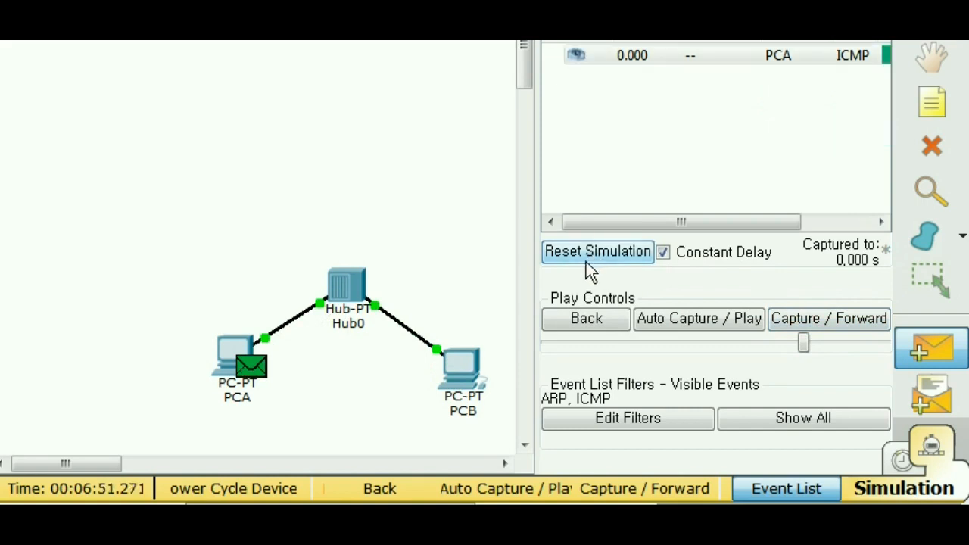